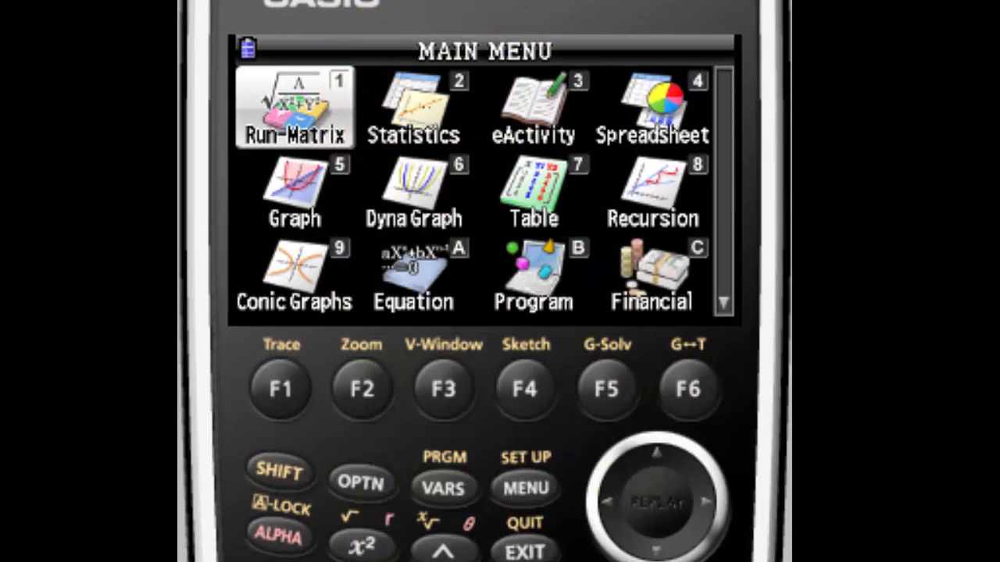
Step: Launch Statistics mode from the Main Menu to view List 1 (75, 60, 85, 80)
click(414, 106)
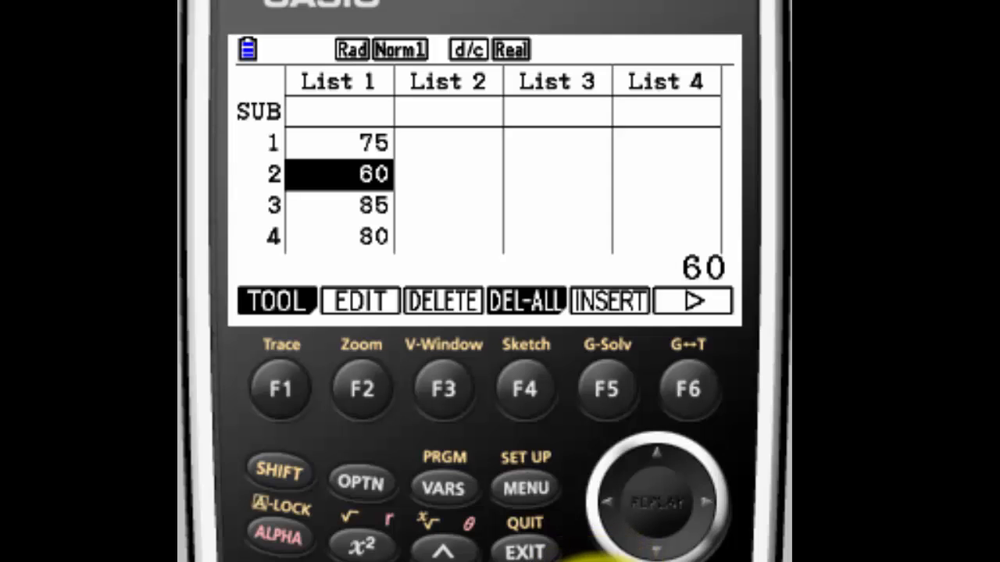
Step: Page the list editor menu to reach GRAPH and the StatGraph1 SET screen
click(525, 551)
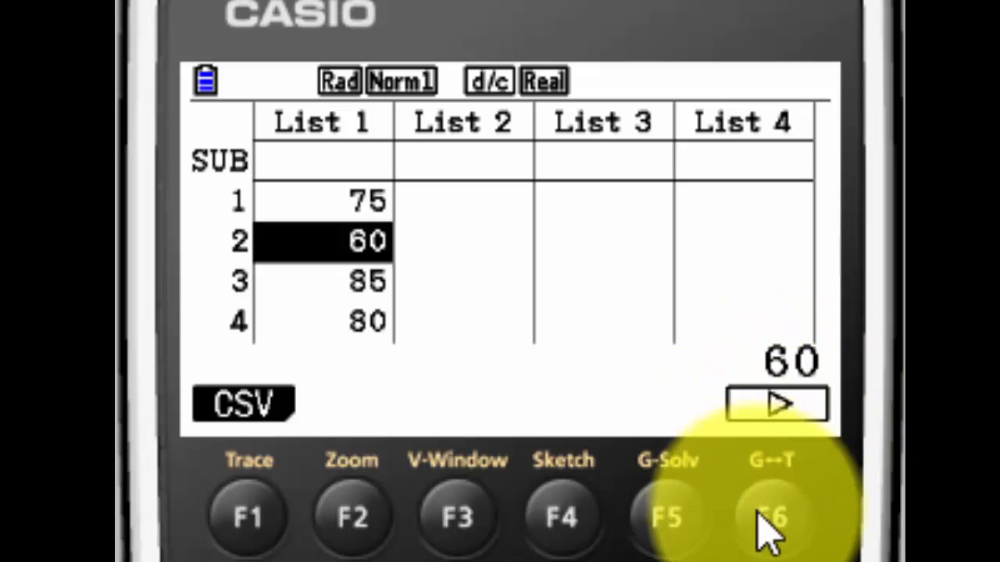
click(769, 516)
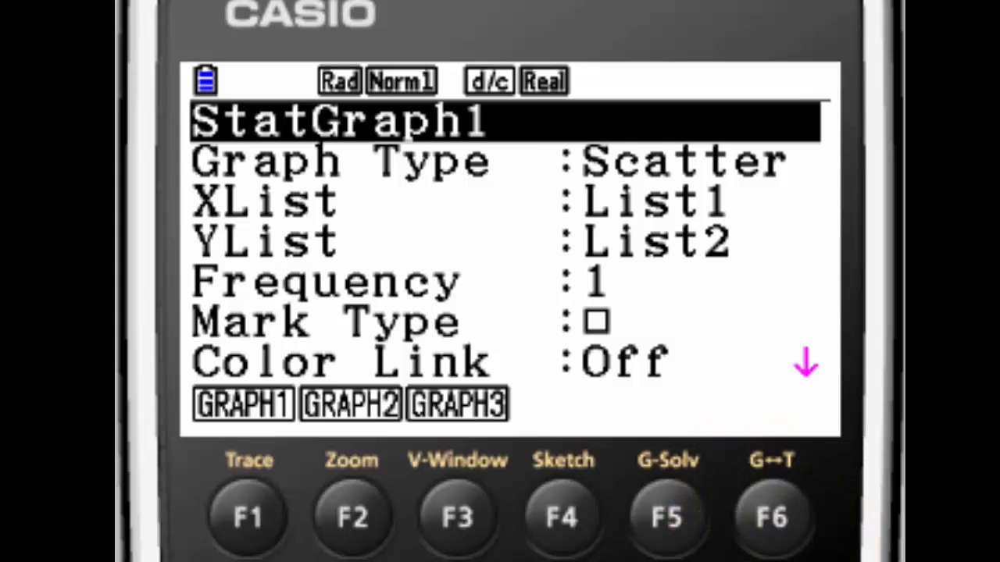
Step: Change StatGraph1's graph type from Scatter to MedBox, keeping XList as List1
key(down)
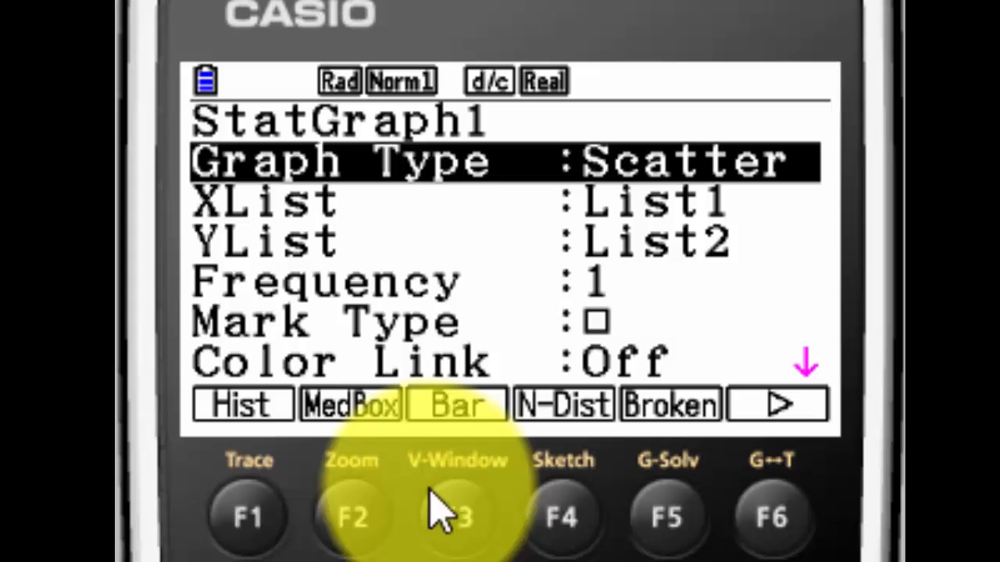
click(350, 404)
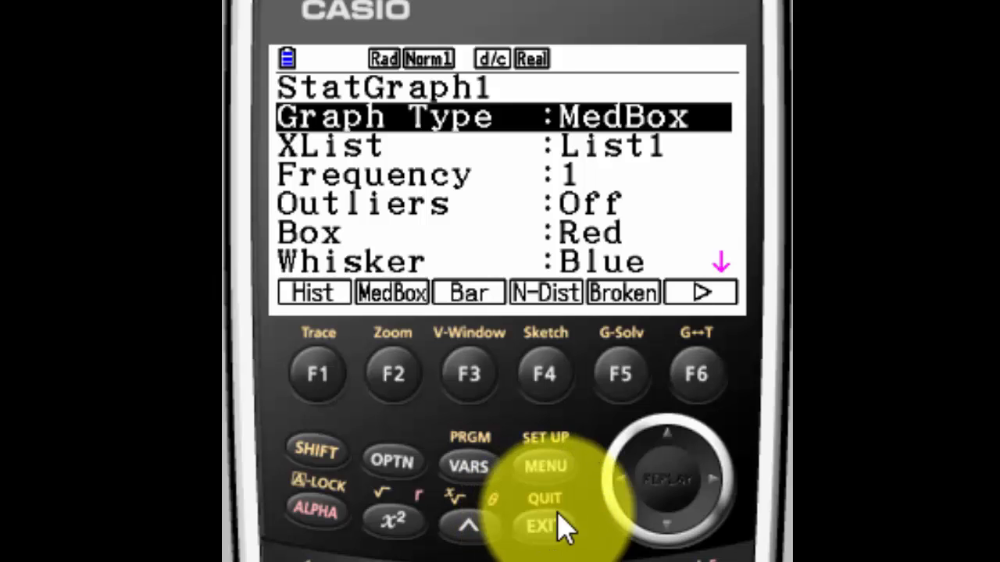
mouse_move(664, 531)
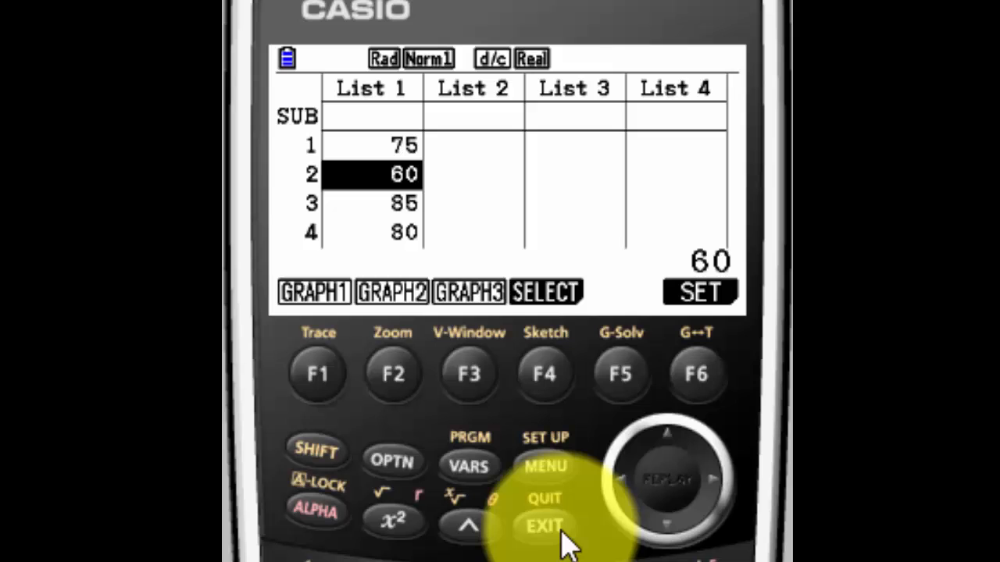
mouse_move(609, 555)
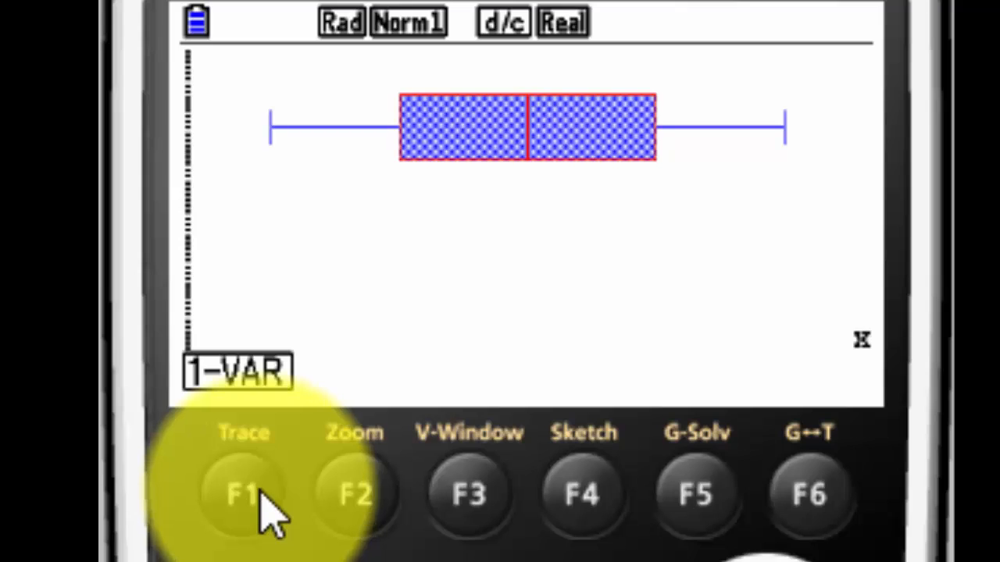
mouse_move(258, 531)
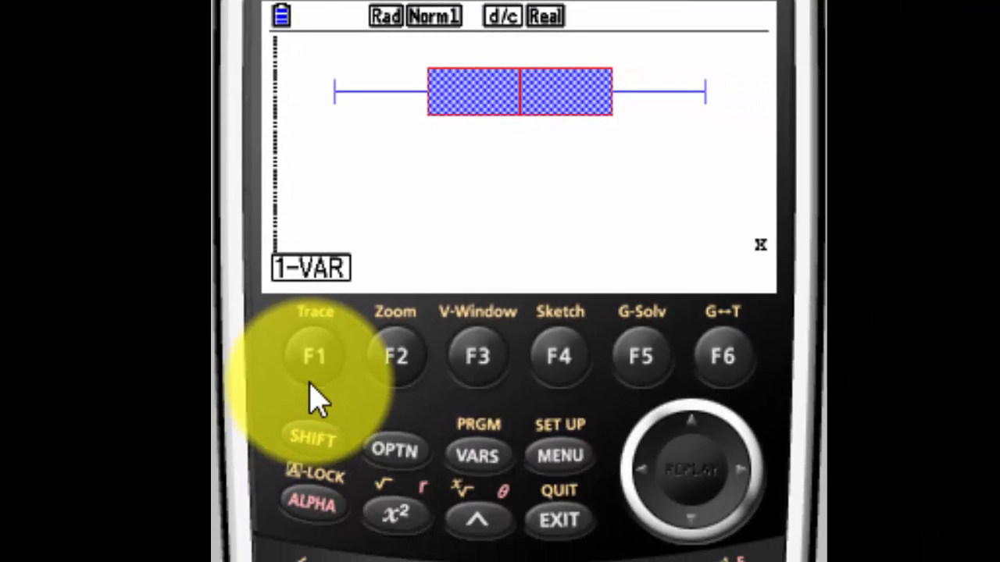
mouse_move(312, 461)
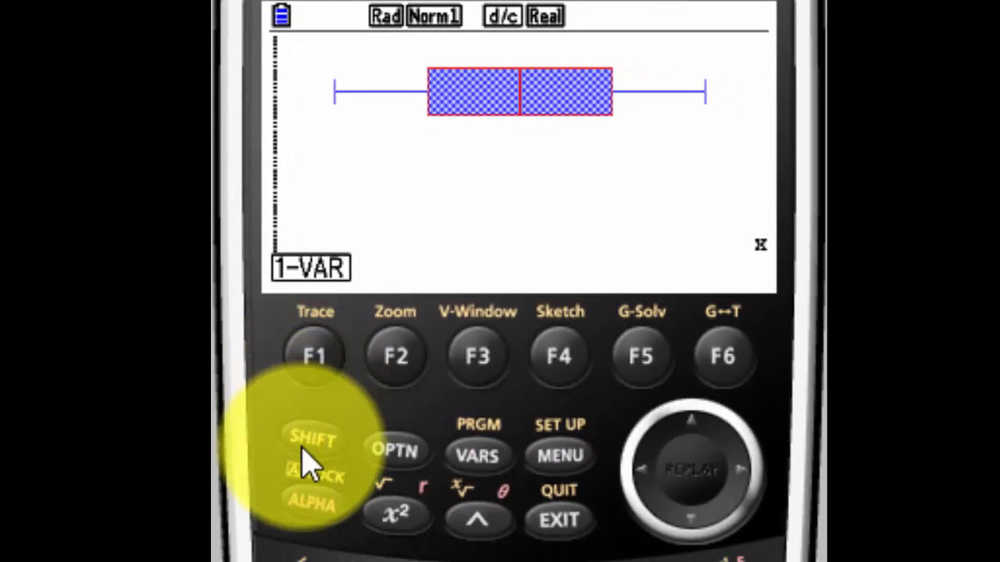
Step: Trace the box plot from minX 60 through Q1 70 and median 80 to Q3 90
click(313, 437)
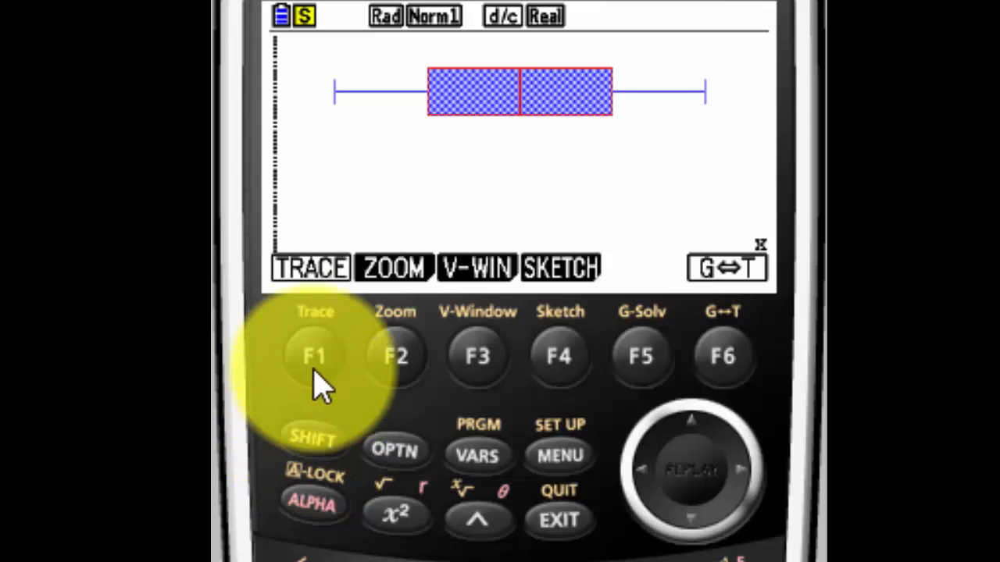
click(314, 356)
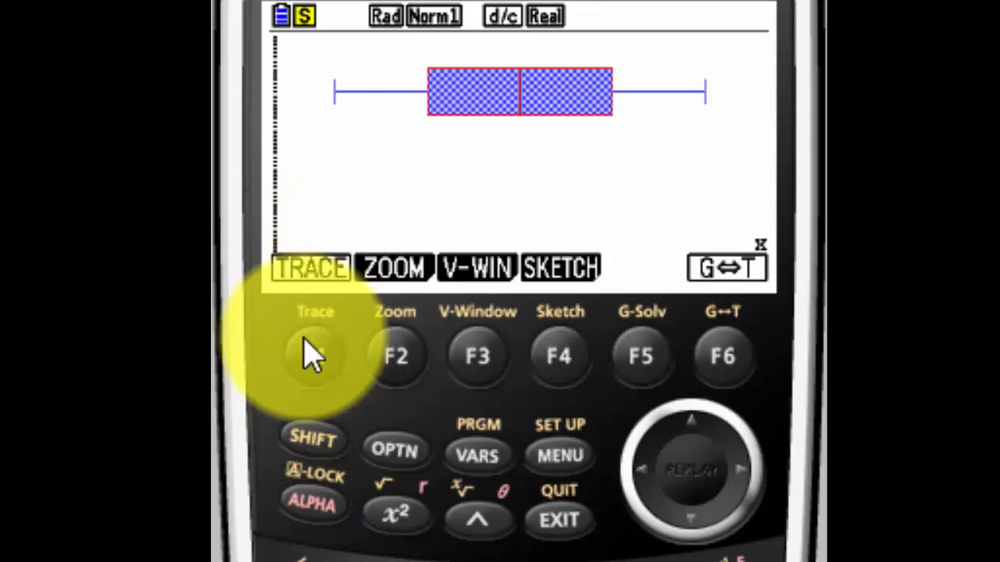
click(288, 355)
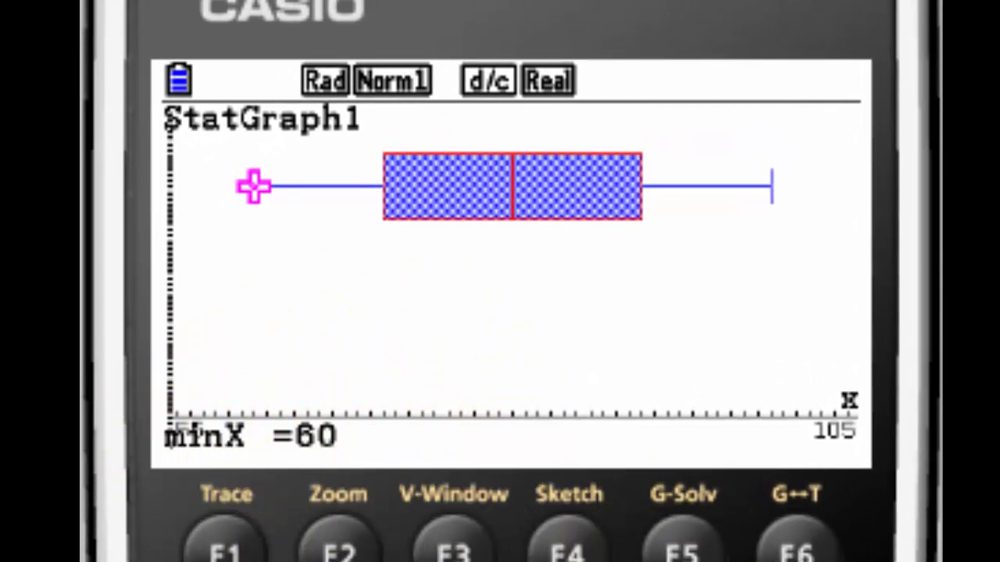
key(right)
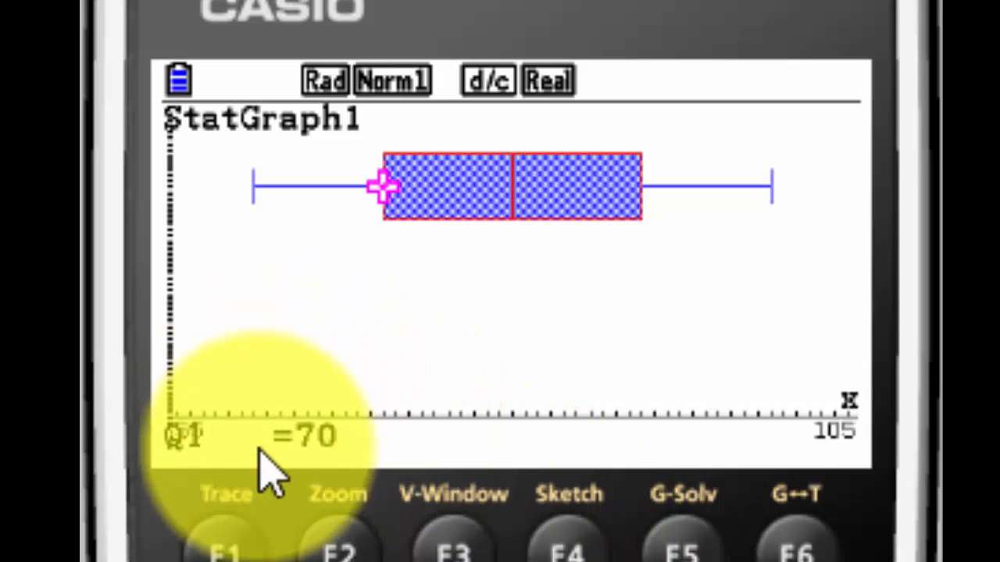
key(right)
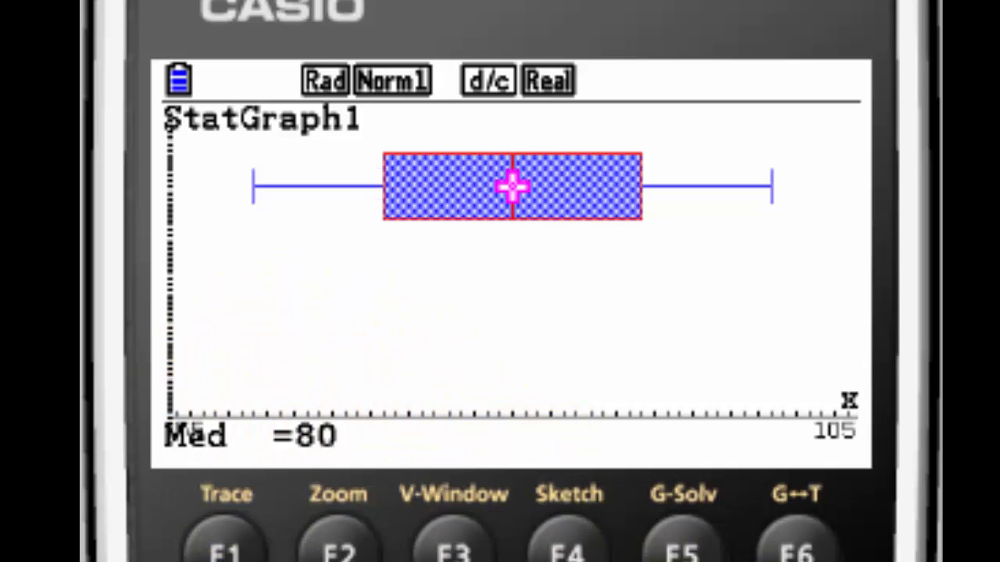
key(Right)
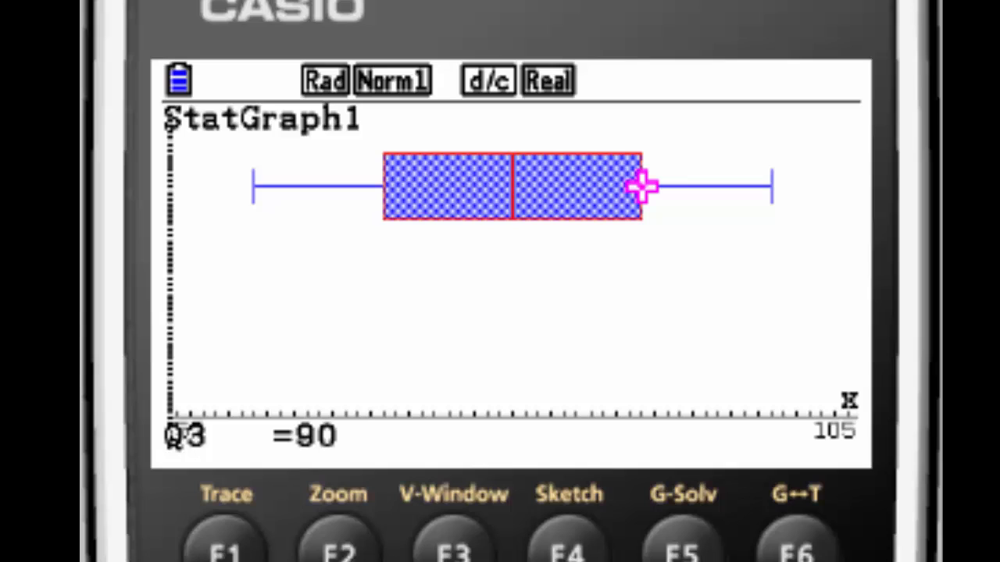